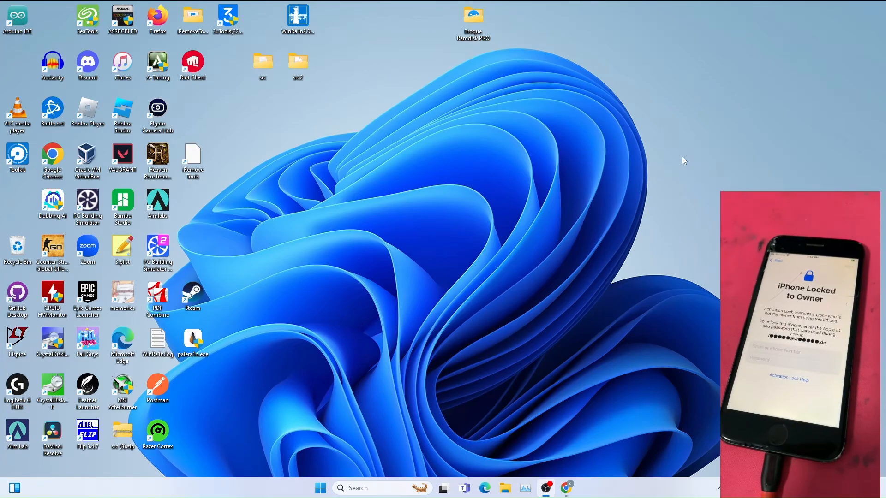
mouse_move(699, 171)
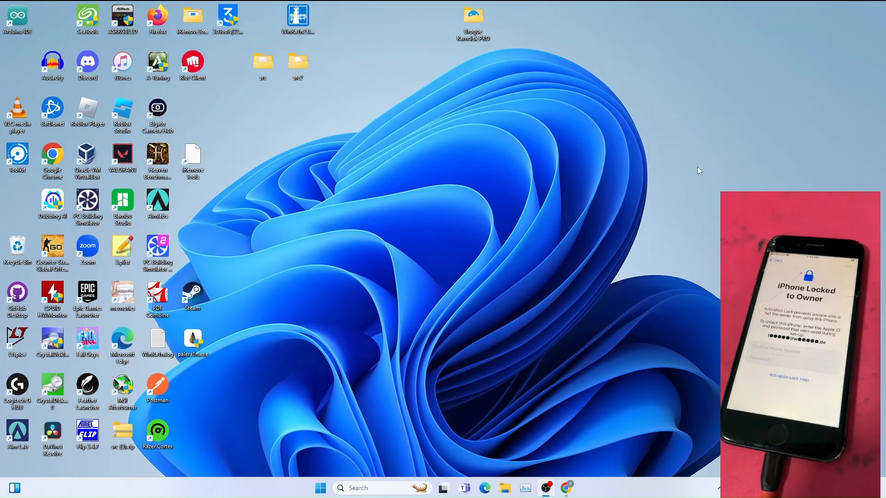
mouse_move(689, 161)
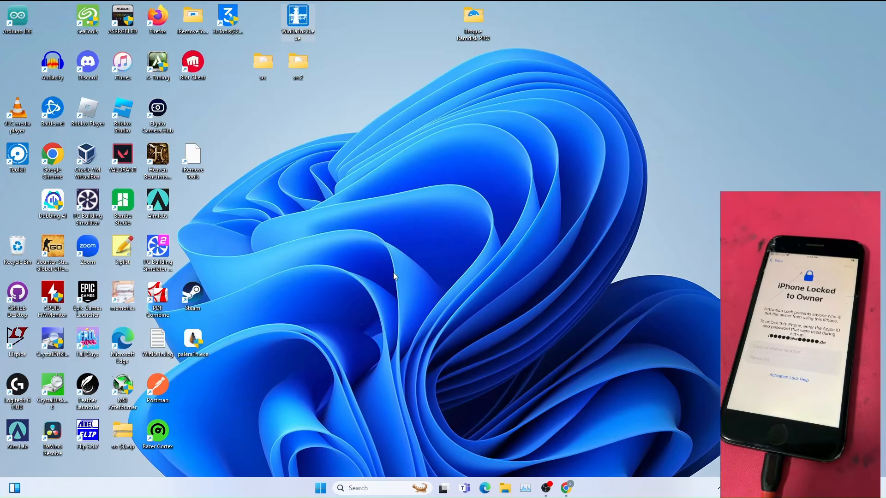
- Launch WinRa1n, pick Palera1n 2.0.0 beta7 rootful with Create Fakefs, and continue
double_click(297, 18)
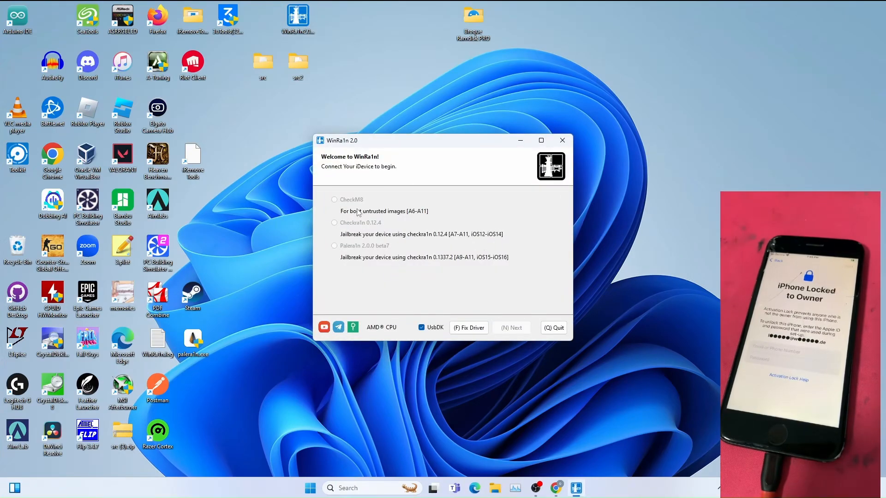
left_click(335, 246)
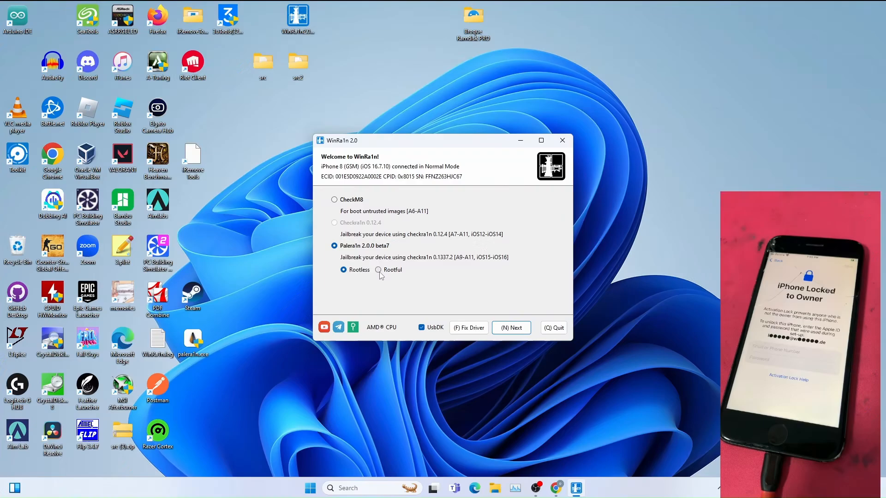
left_click(378, 269)
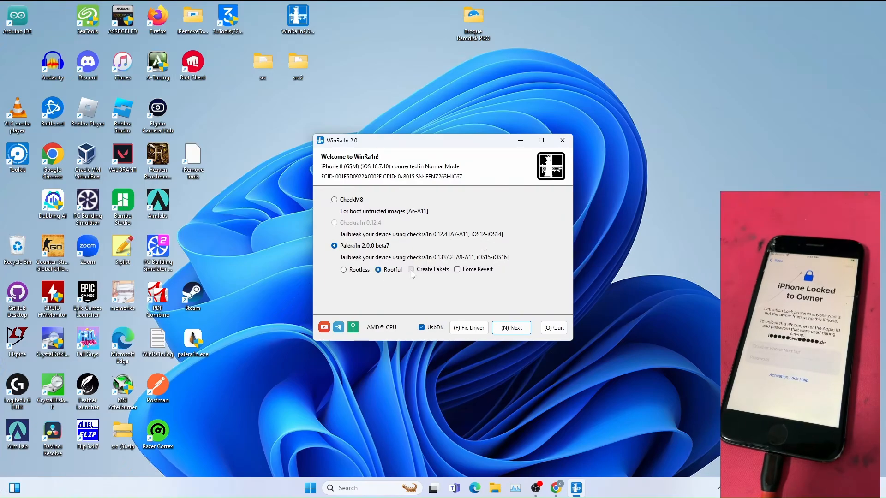
left_click(411, 269)
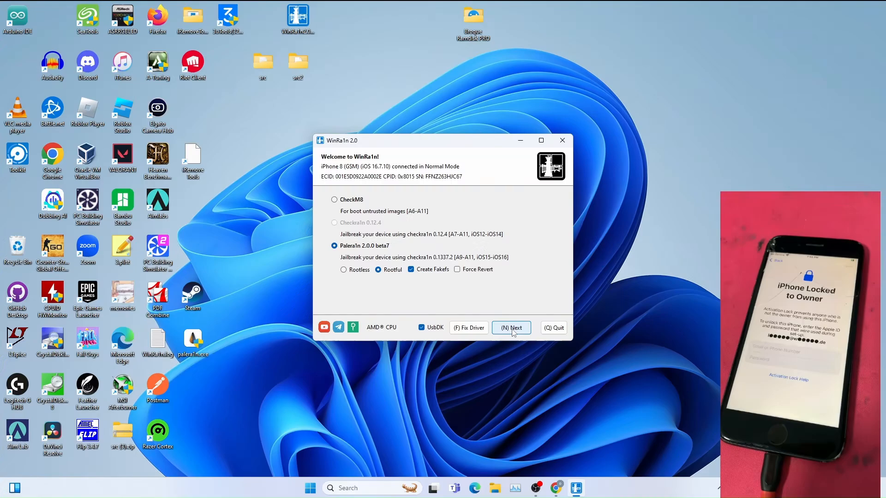
left_click(510, 328)
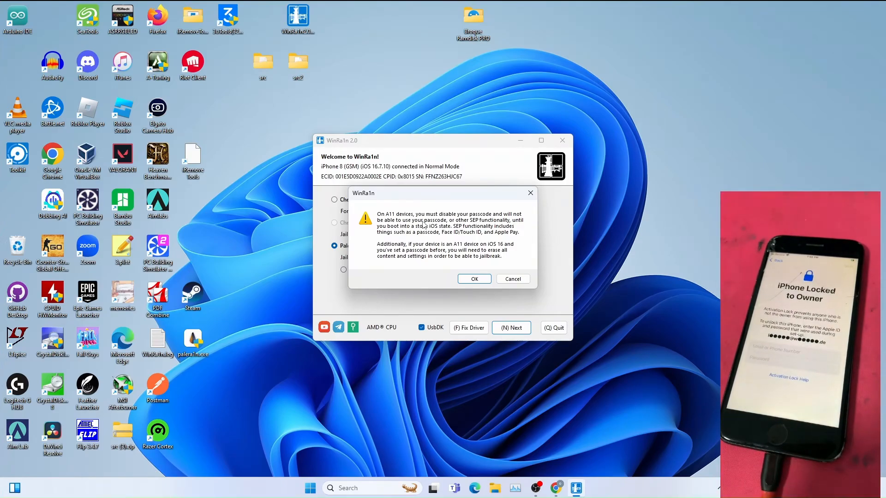
- Accept the A11 passcode warning and start the DFU-entry countdown
left_click(473, 279)
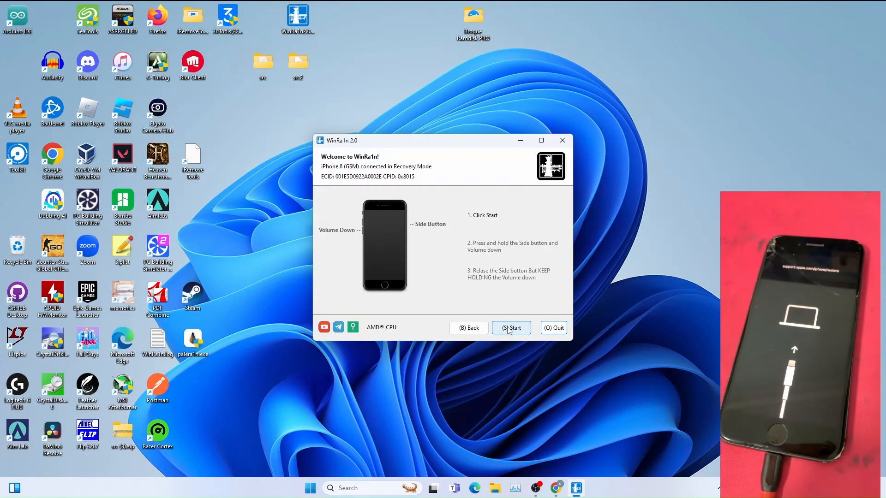
left_click(510, 328)
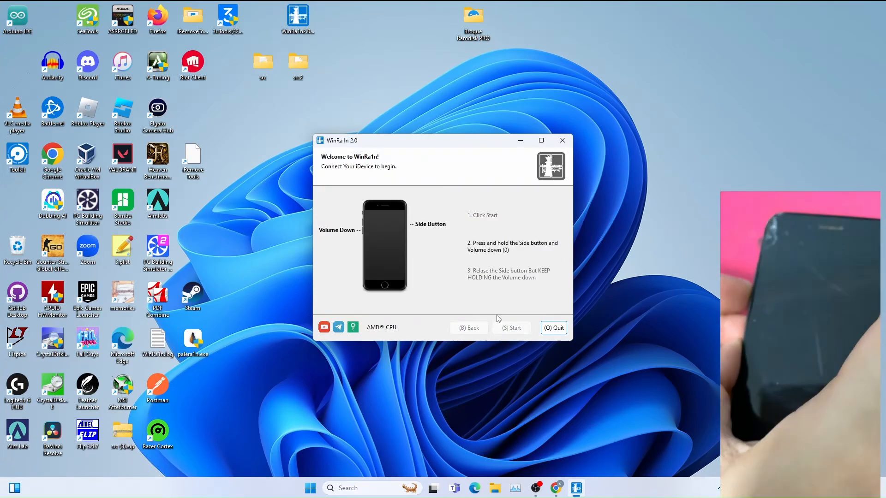
- Follow the DFU button prompts until palera1n finishes, then reselect Palera1n 2.0.0 beta7
left_click(511, 328)
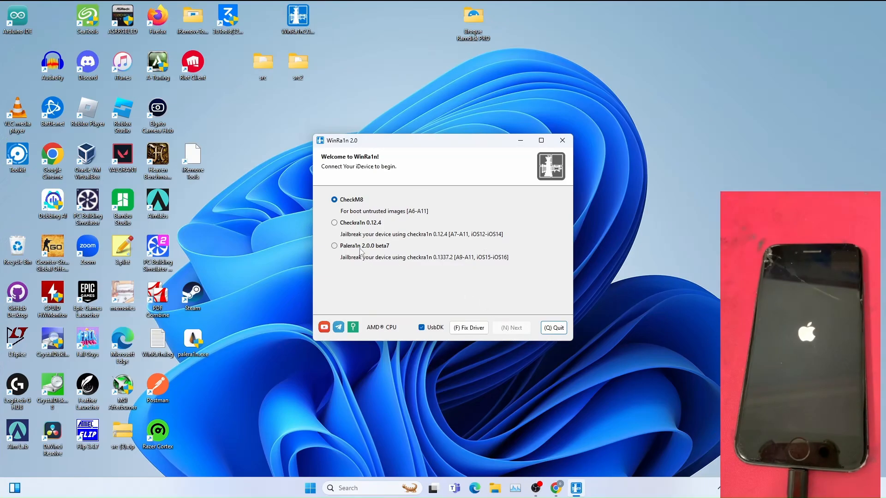
left_click(334, 246)
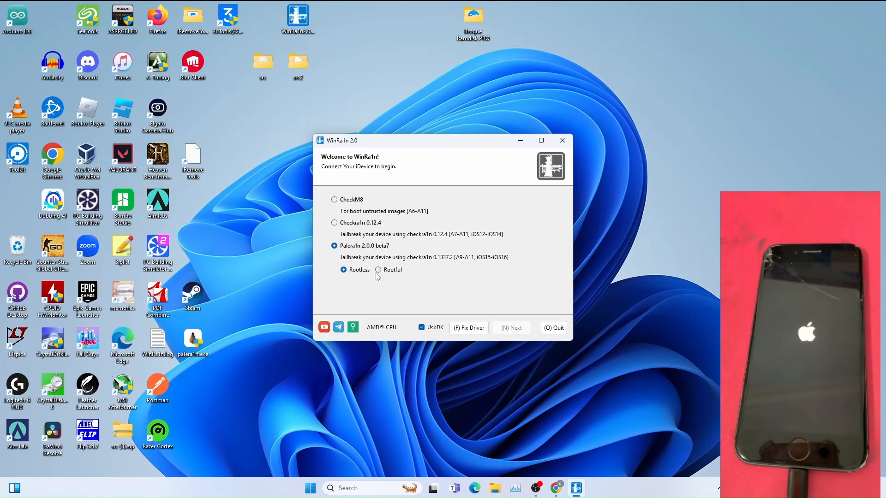
- Choose the rootful Palera1n variant for the iPhone 8 and proceed to the A11 warning
left_click(379, 270)
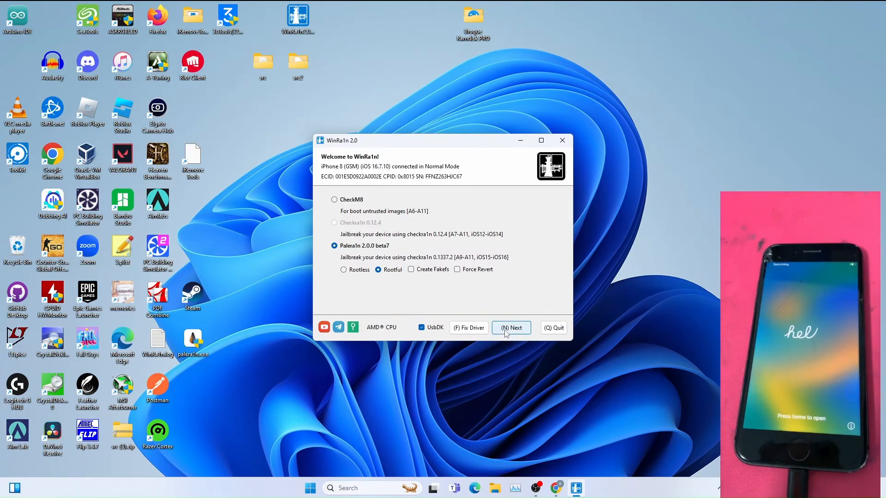
left_click(510, 327)
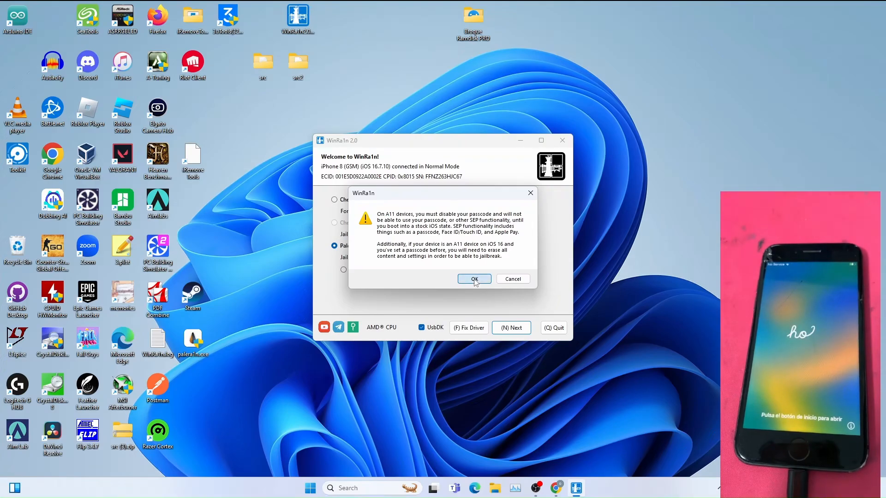
- Accept the A11 passcode warning to bring up the DFU button guide
left_click(474, 279)
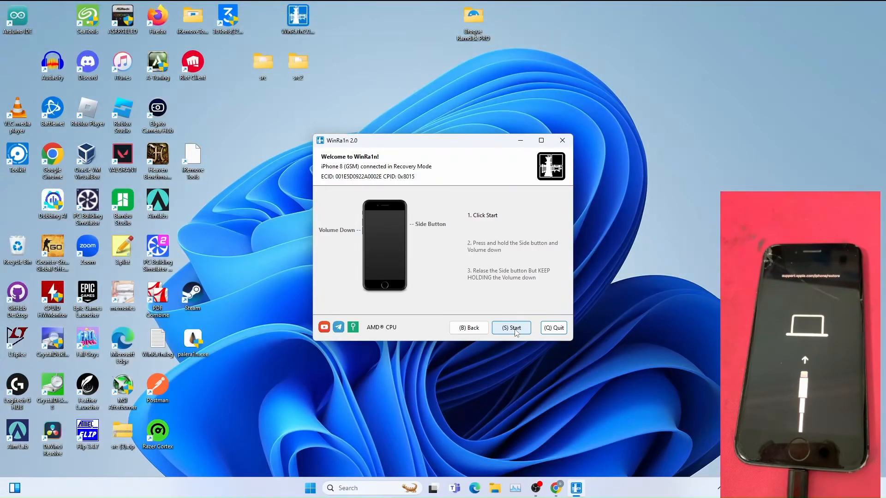
- Start the Side and Volume Down sequence and let the jailbreak boot the iPhone to setup
left_click(511, 327)
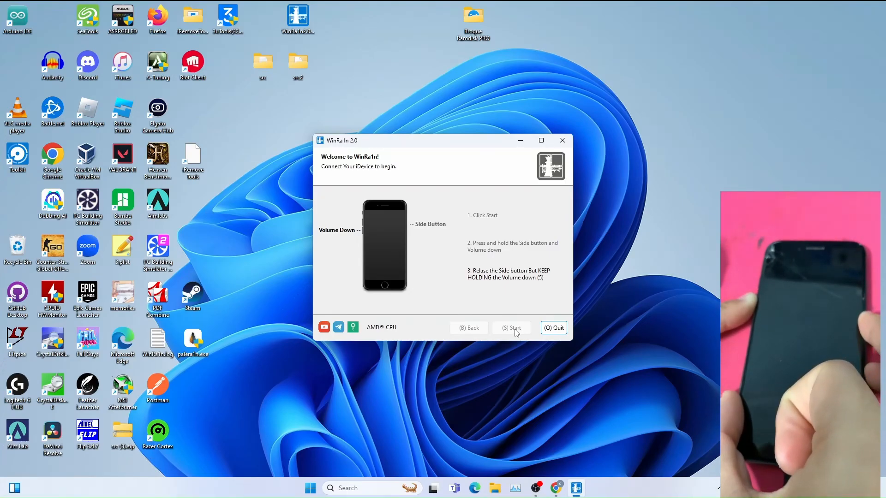
left_click(510, 327)
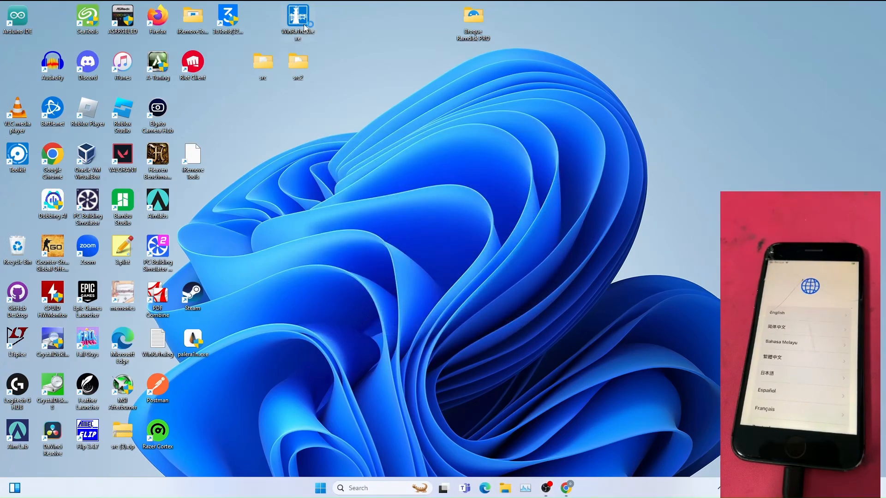
- Relaunch WinRa1n and run Fix Driver for the detected iPhone 8
double_click(297, 15)
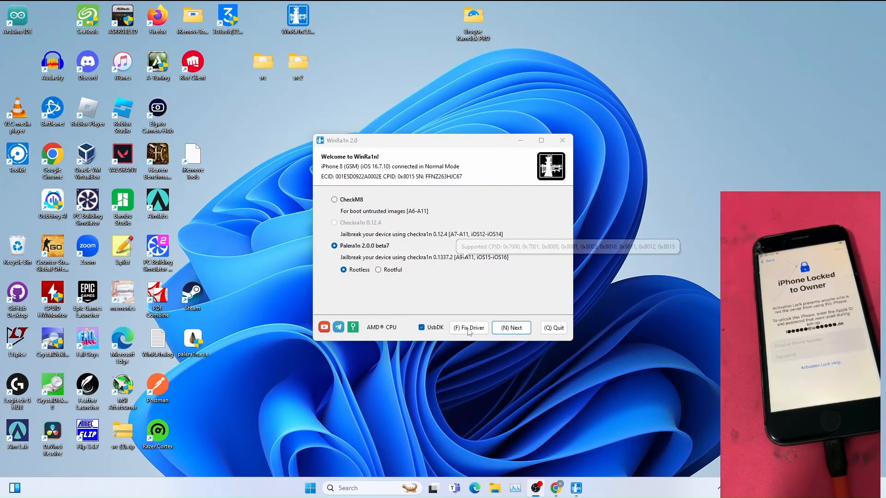
left_click(469, 327)
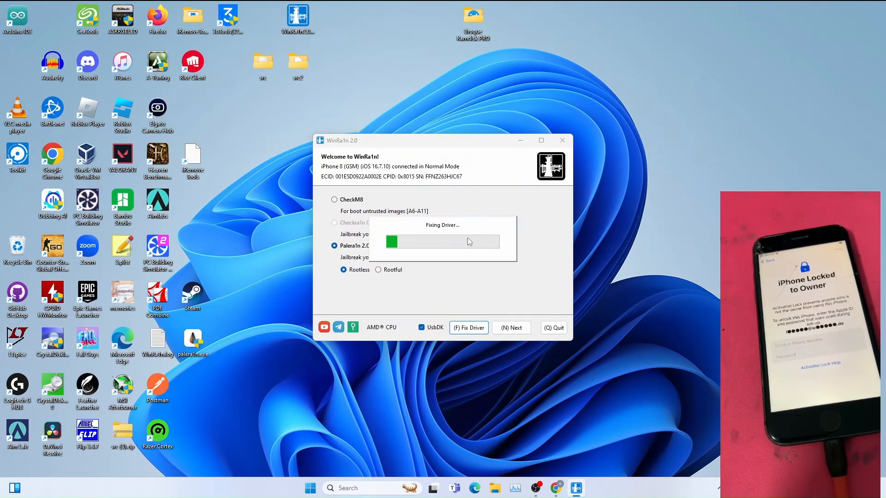
mouse_move(493, 249)
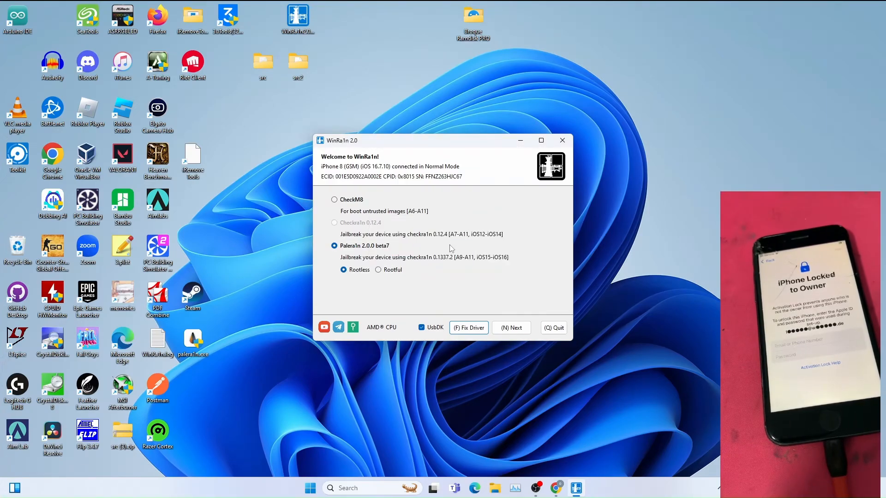
mouse_move(448, 247)
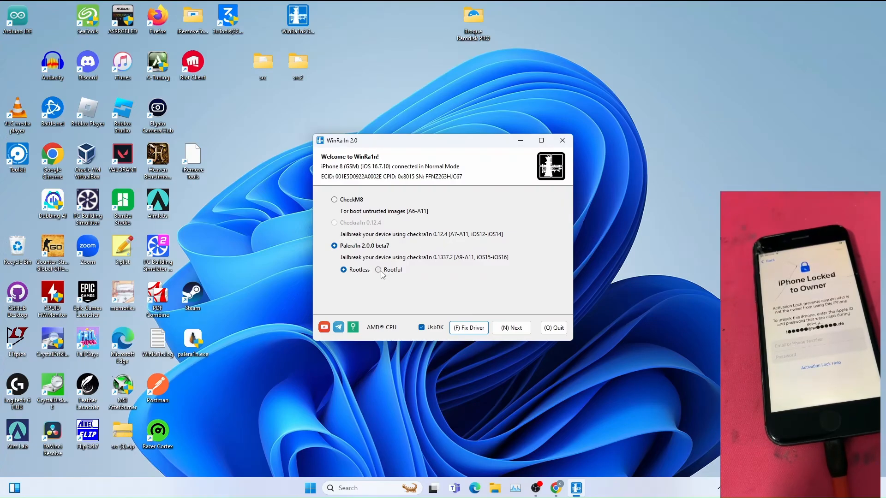
- Choose rootful Palera1n, accept the passcode warning, and put the iPhone into Recovery Mode
left_click(379, 270)
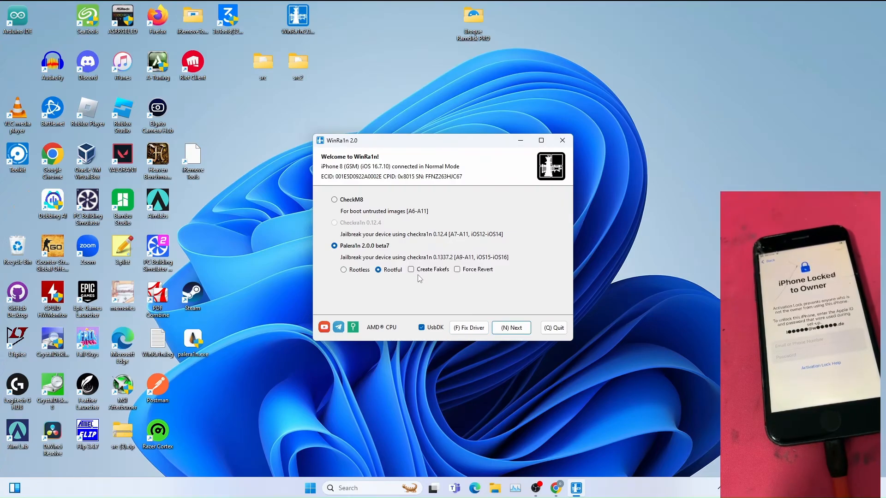
left_click(511, 327)
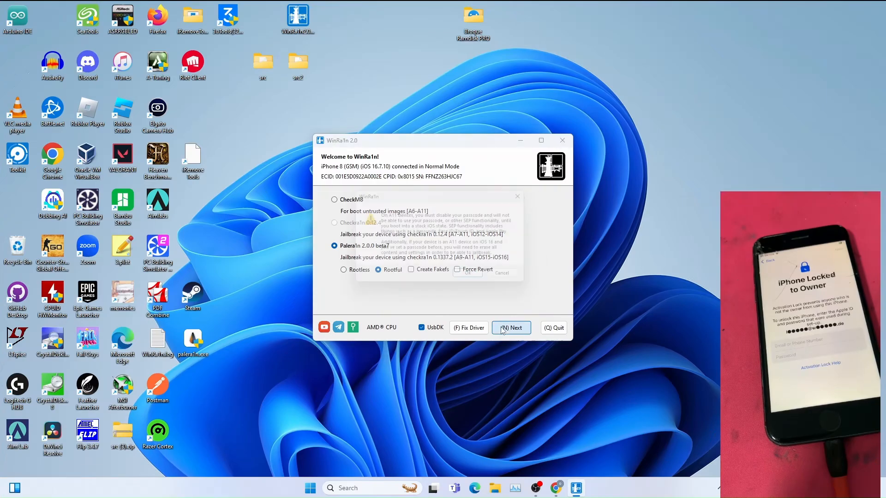
left_click(510, 328)
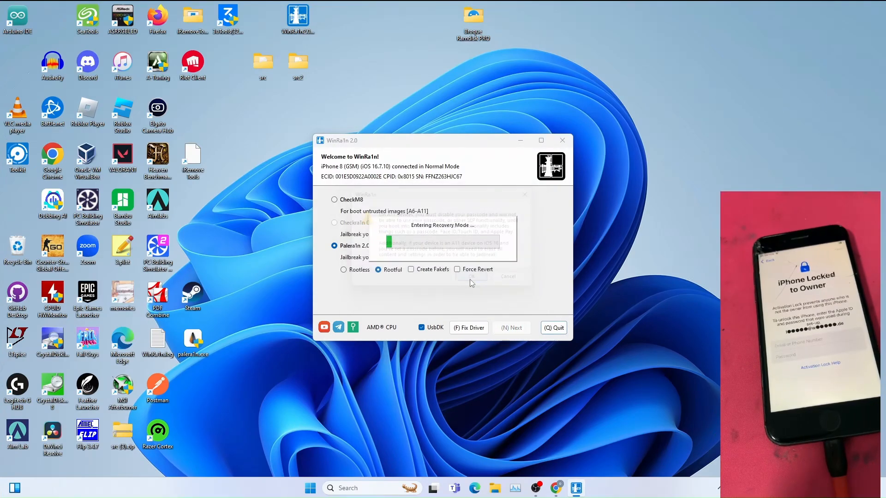
left_click(469, 277)
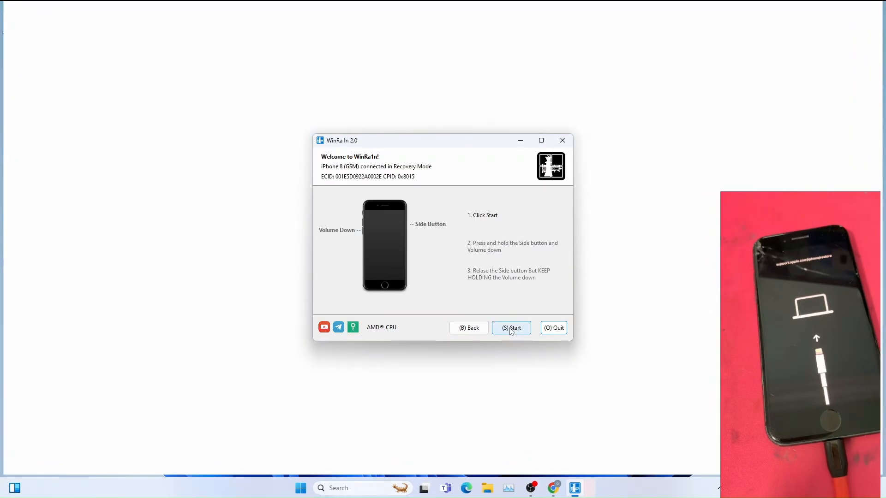
- Run the DFU sequence until 'PALERA1N - Rootful All Done' appears, then quit WinRa1n
left_click(511, 328)
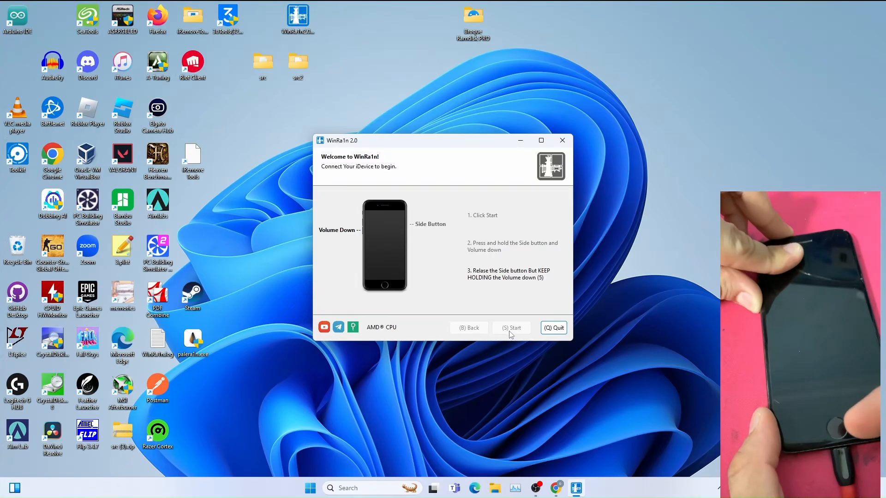
left_click(511, 328)
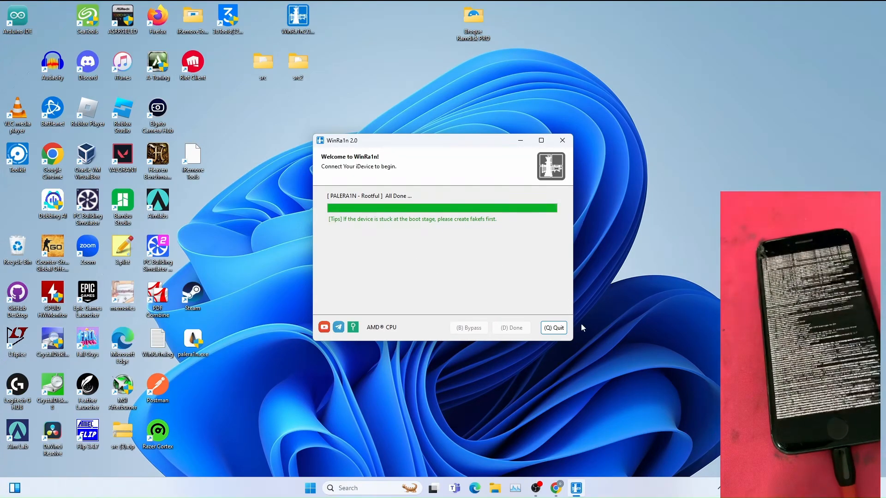
left_click(552, 327)
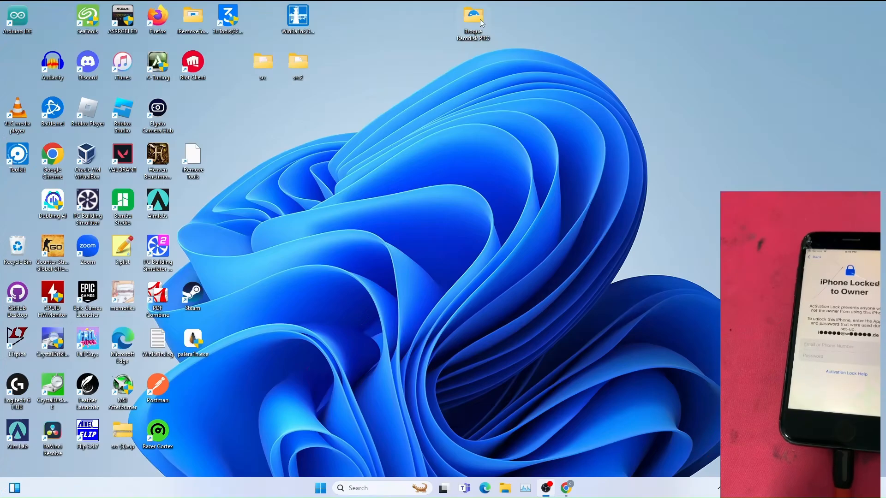
- Launch Broque Ramdisk PRO.exe from its desktop folder and close the folder window
double_click(472, 17)
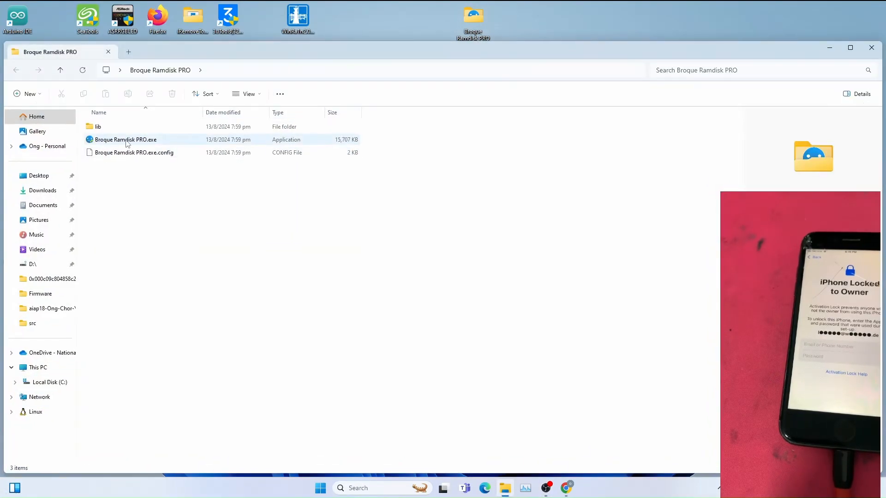
double_click(126, 139)
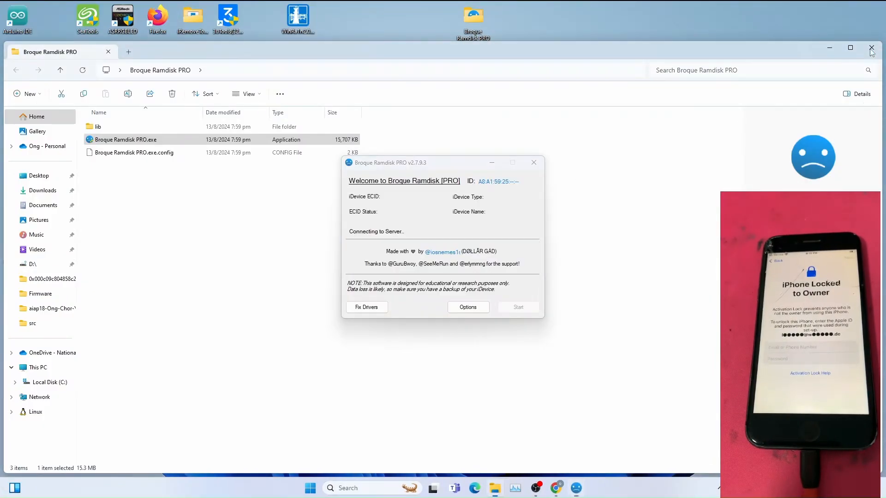
left_click(871, 48)
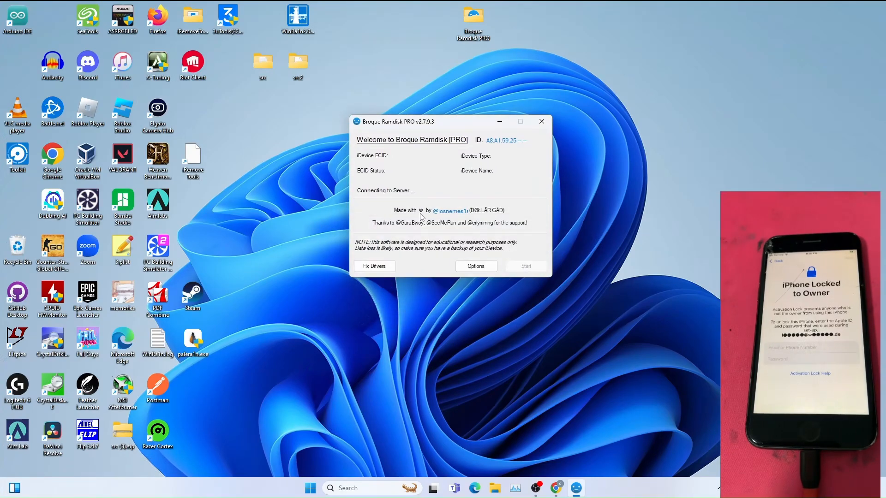
mouse_move(387, 199)
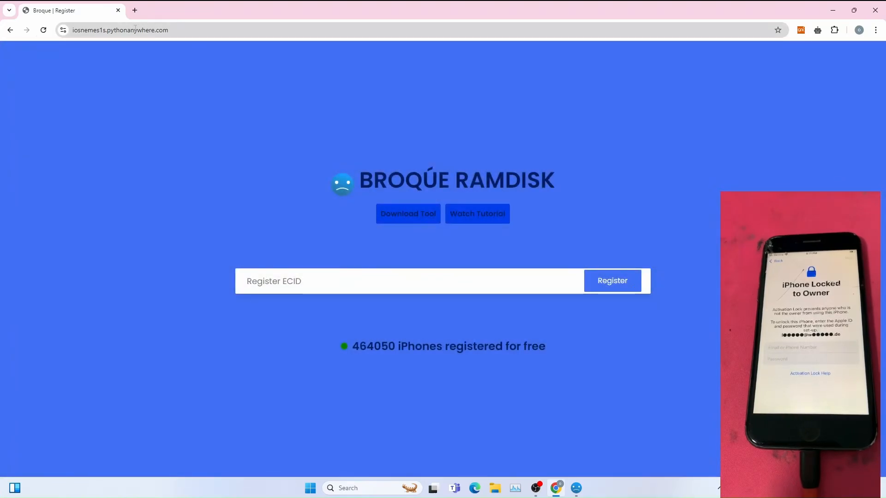
- Register ECID 0x001e5d0922a0002e on the Broque Ramdisk site and dismiss the success message
type("0x001e5d0922a0002e")
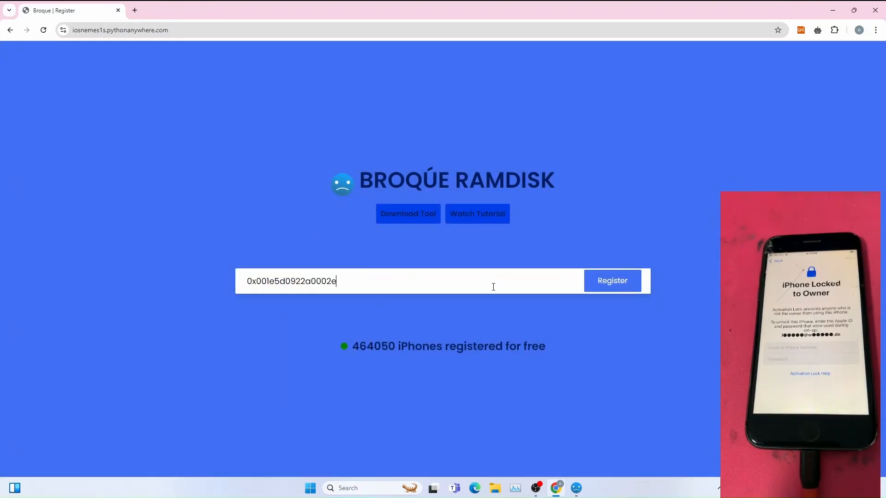
left_click(612, 281)
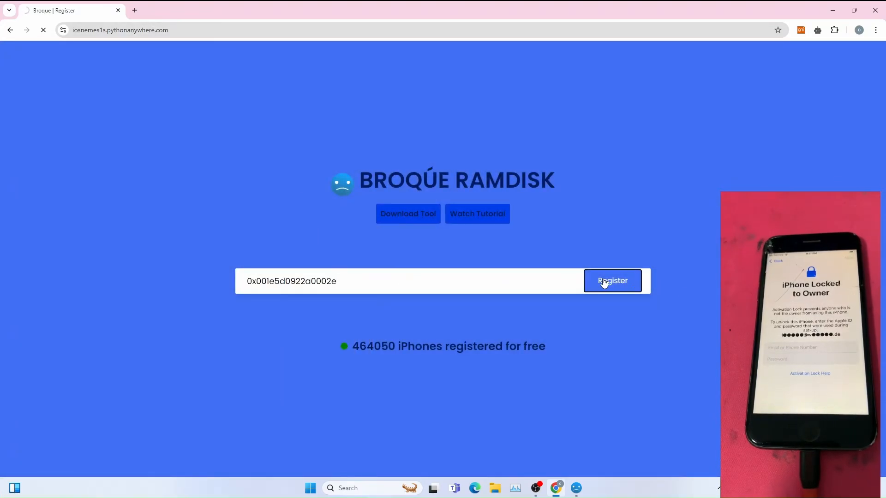
left_click(612, 281)
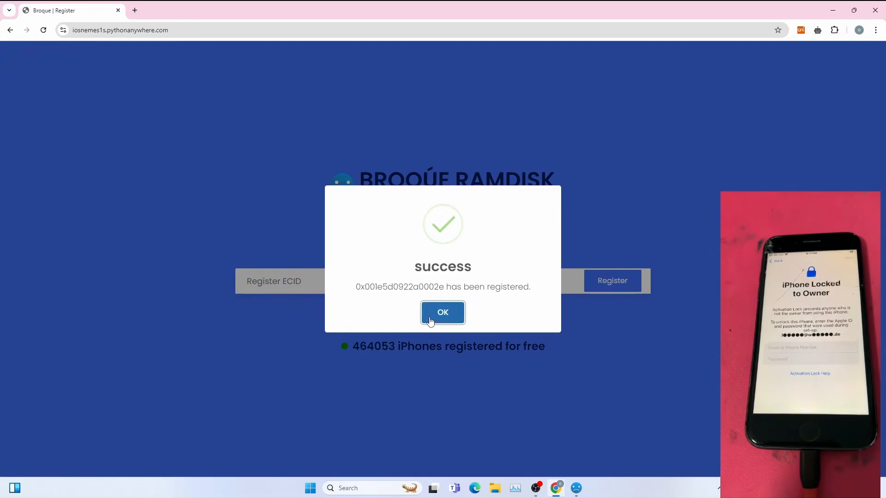
left_click(442, 313)
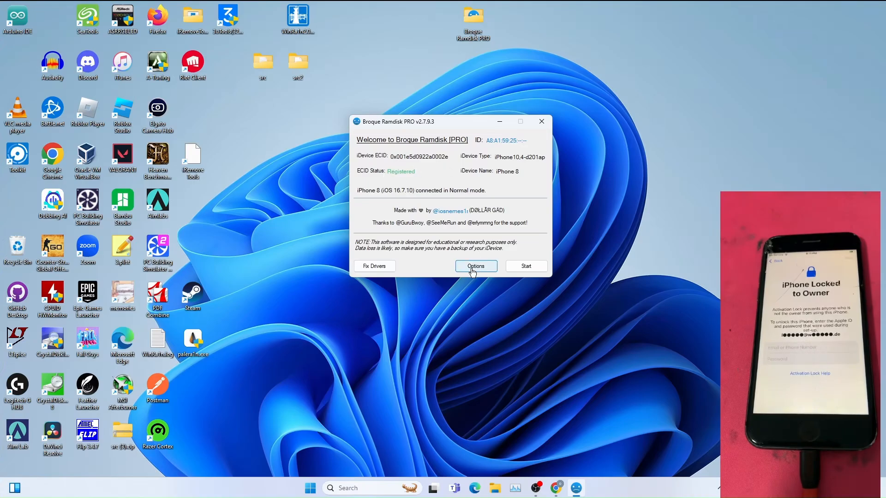
- Start the Bypass iCloud screen from the Registered device overview
left_click(475, 267)
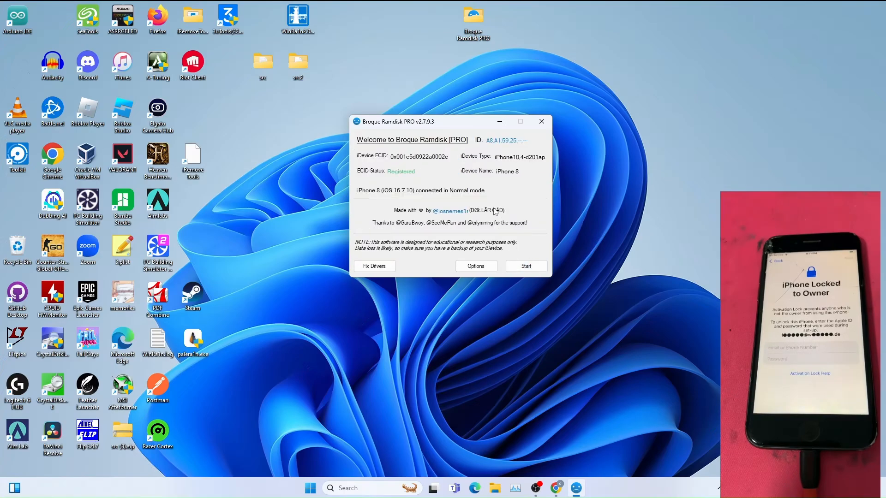
left_click(526, 266)
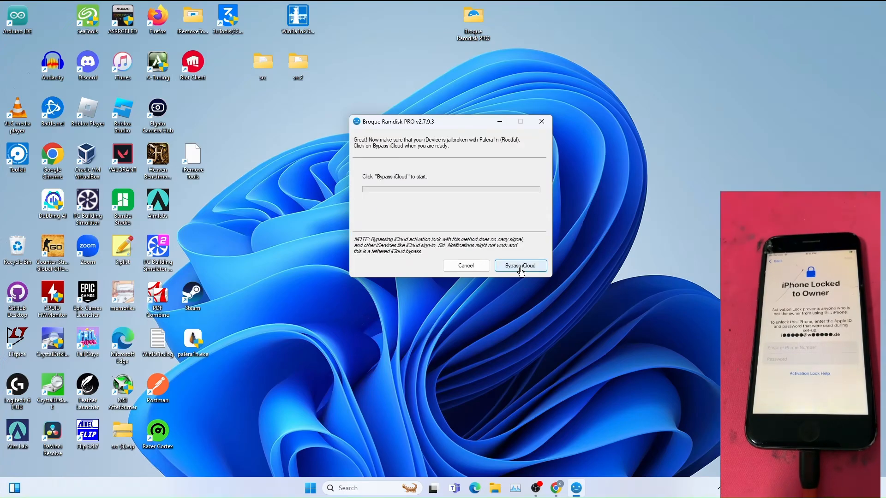
- Run the iCloud bypass on the iPhone 8, acknowledge success, and finish with Done
left_click(520, 266)
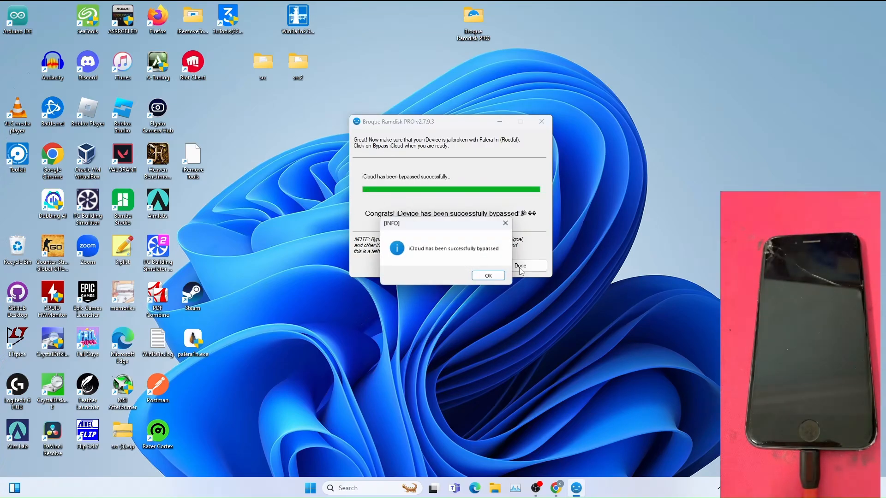
left_click(488, 276)
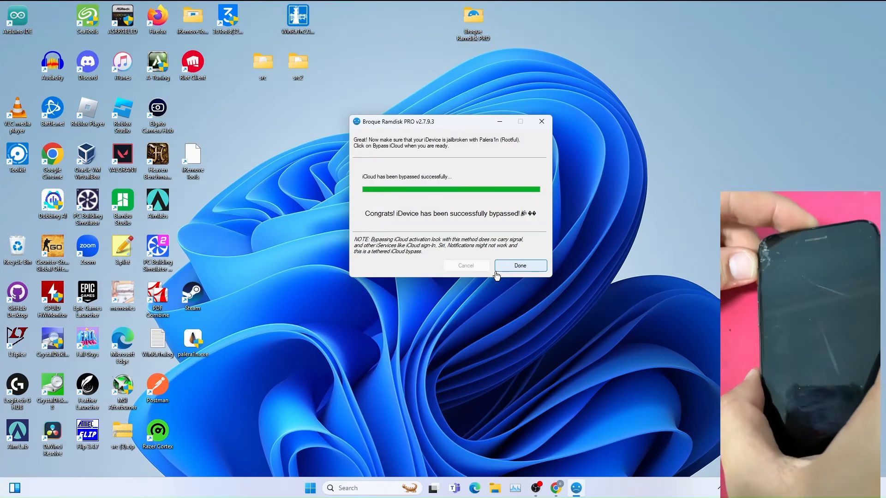
left_click(519, 266)
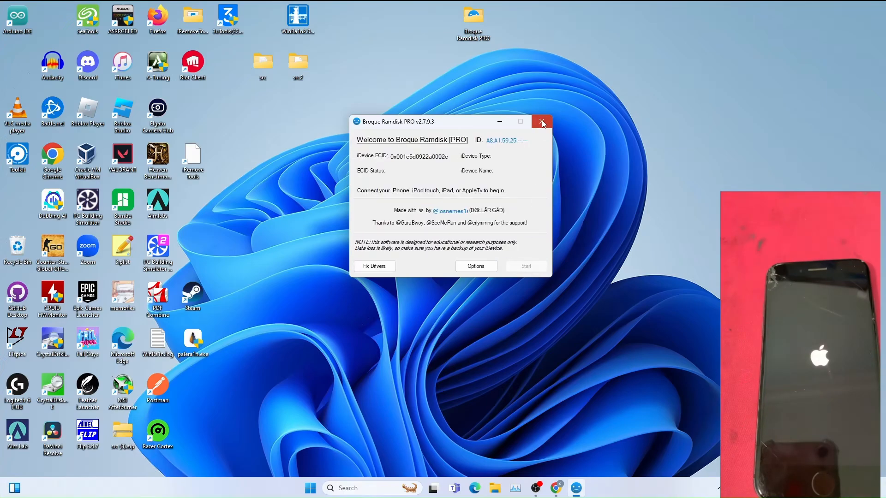
- Close the Broque Ramdisk PRO window
left_click(541, 122)
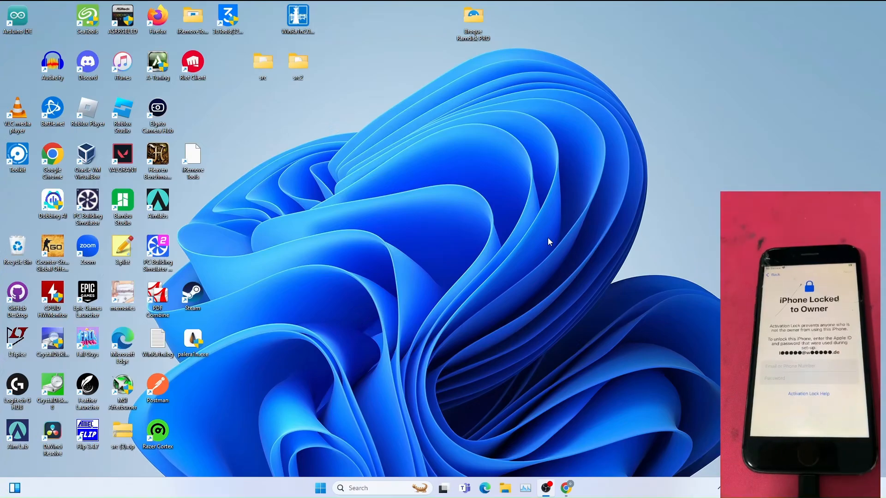
mouse_move(387, 165)
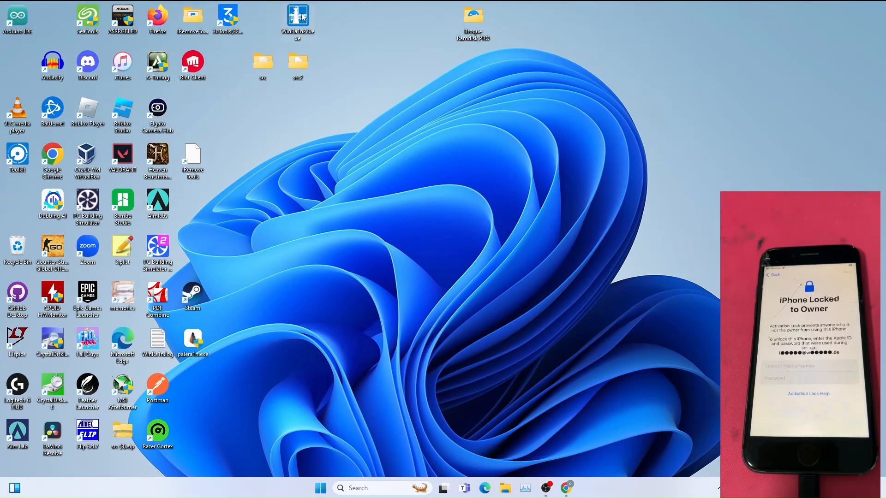
- Launch WinRa1n, choose Palera1n Rootful, and advance to the A11 passcode warning
double_click(298, 15)
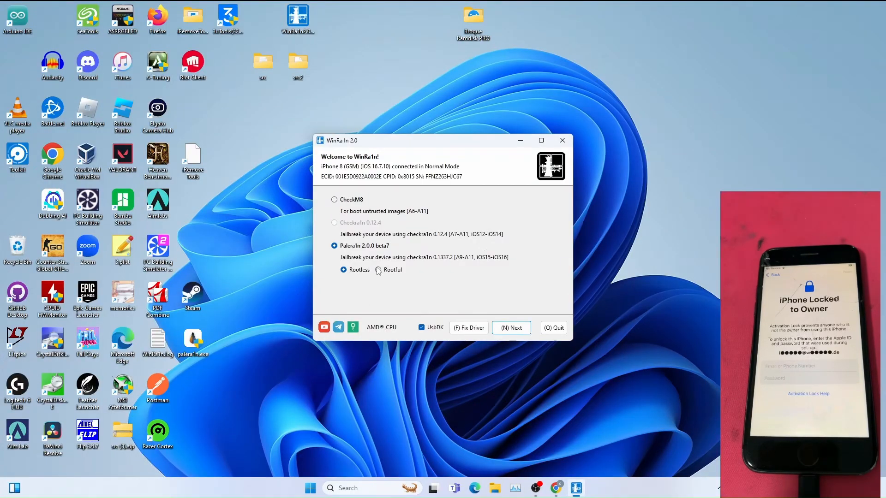
left_click(378, 269)
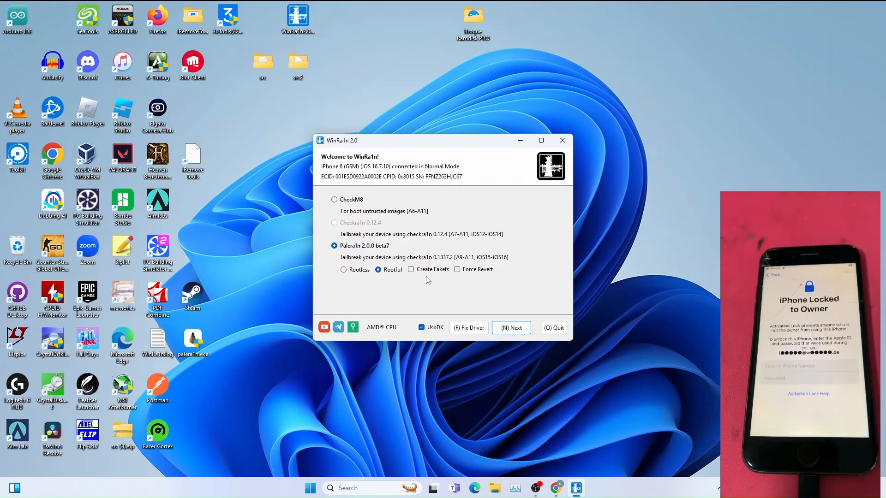
left_click(511, 328)
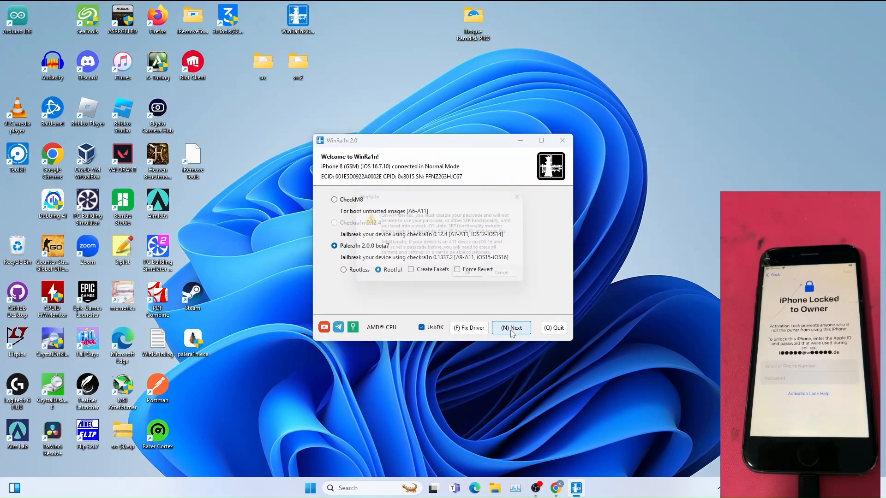
left_click(510, 328)
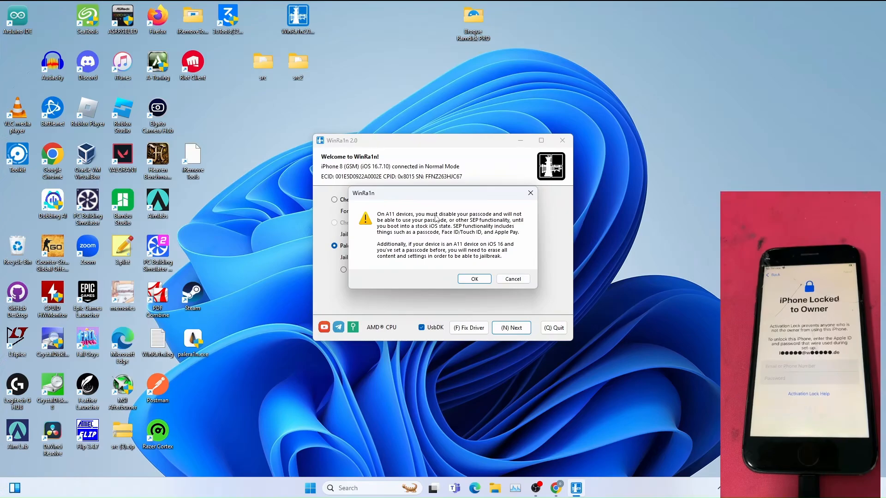
- Accept the A11 warning and let the rootful Palera1n jailbreak run to All Done
left_click(474, 279)
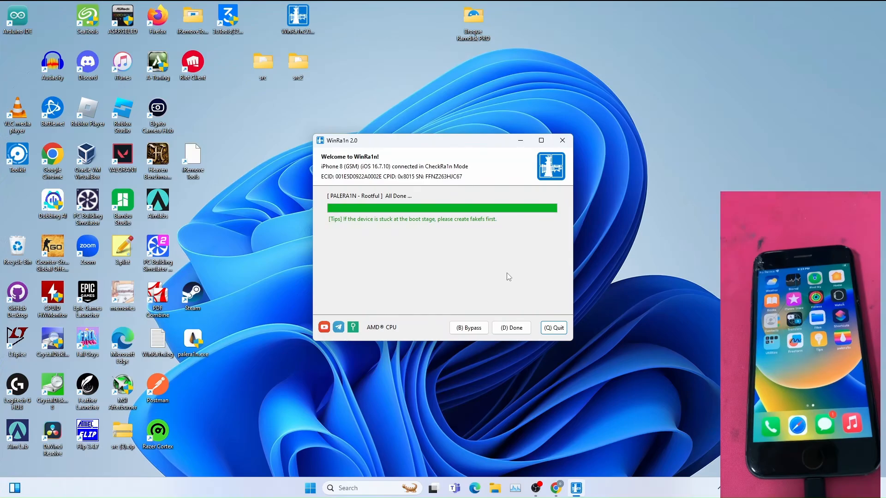
mouse_move(647, 259)
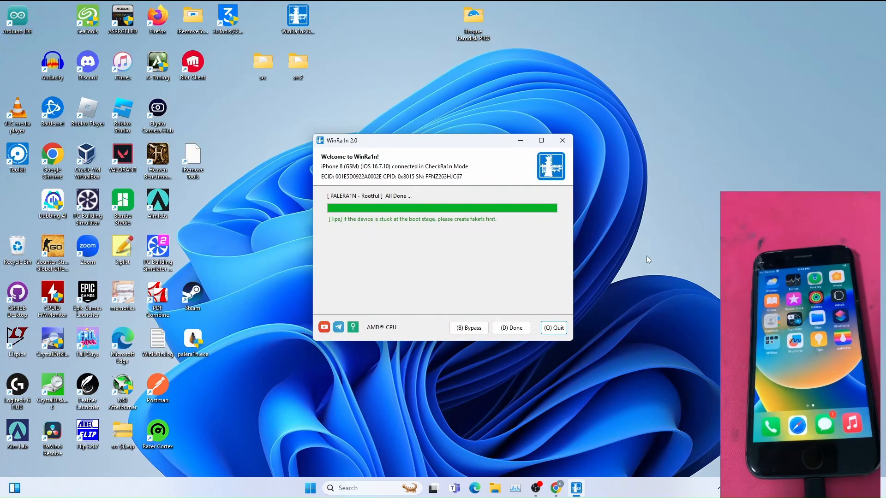